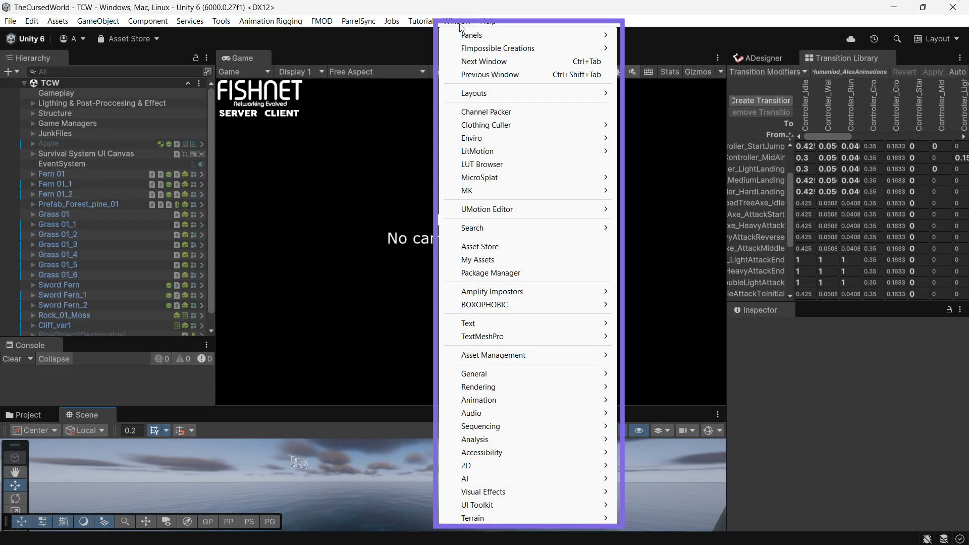
Scroll the UnityEditor-DarkMode README from the easy install guide down to the manual installation guide
{"action": "left_click", "coordinate": [148, 20]}
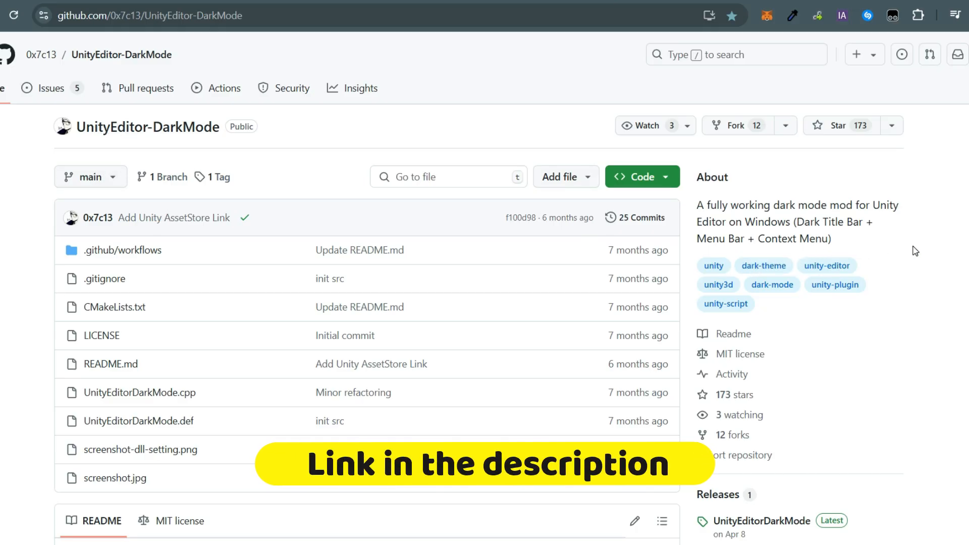
{"action": "scroll", "scroll_direction": "down", "scroll_amount": 3}
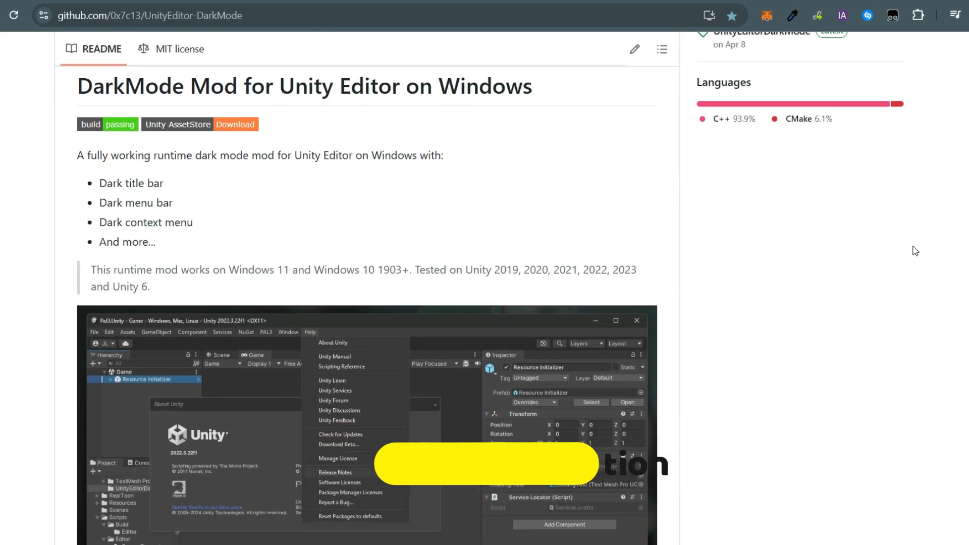
{"action": "scroll", "scroll_direction": "down", "scroll_amount": 3}
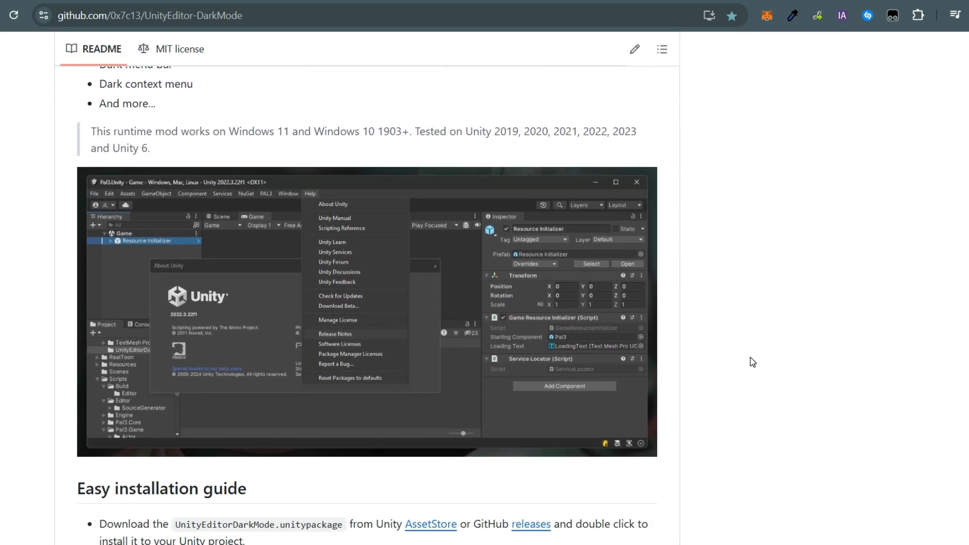
{"action": "scroll", "scroll_direction": "down", "scroll_amount": 3}
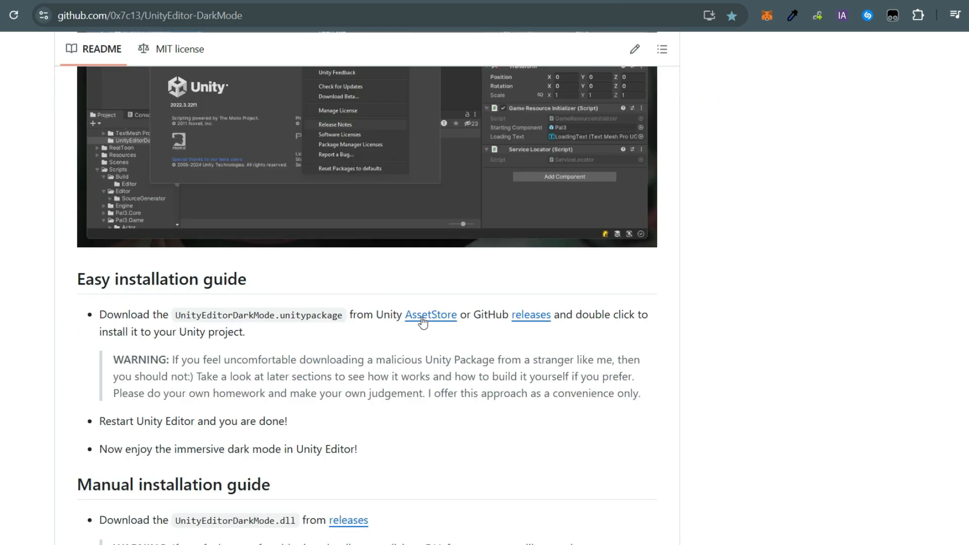
{"action": "left_click", "coordinate": [431, 315]}
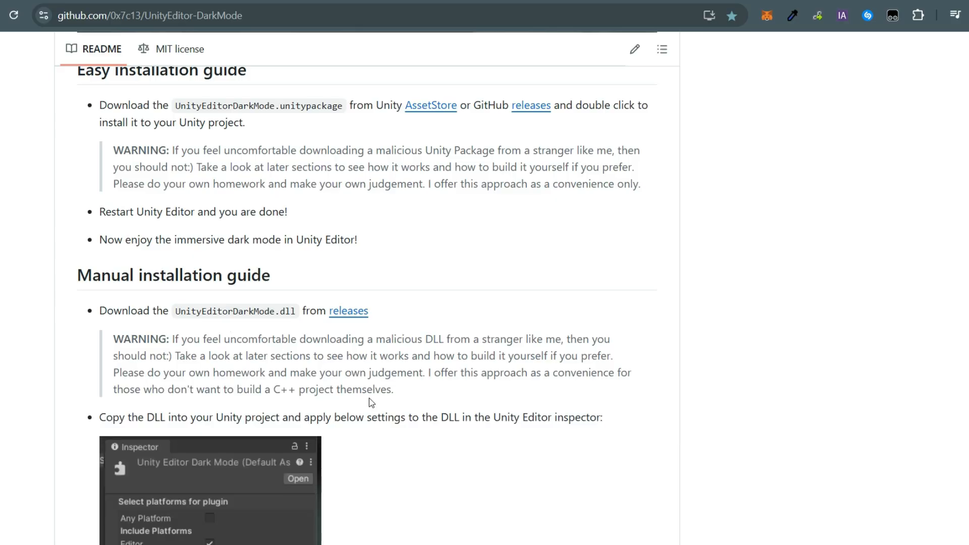
{"action": "scroll", "scroll_direction": "down", "scroll_amount": 3}
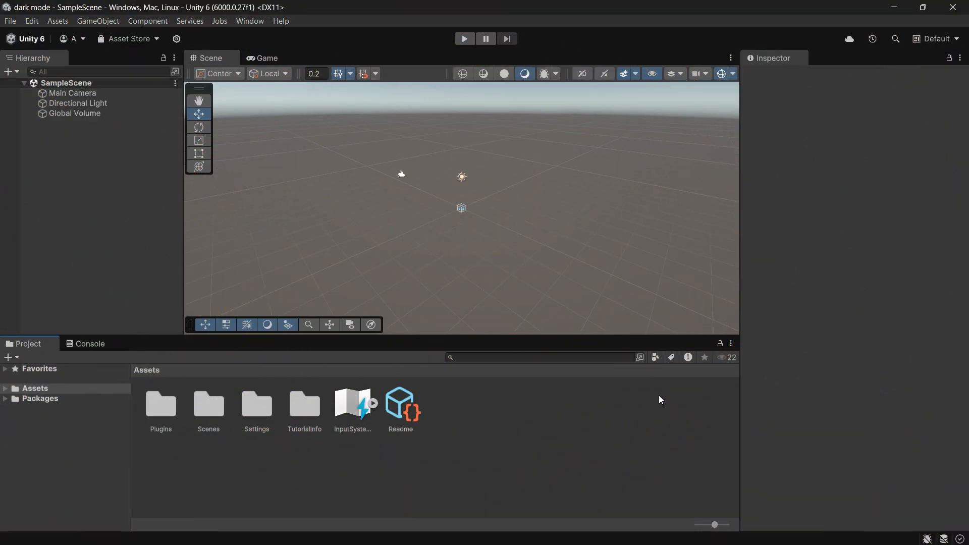
Show the Window menu of the dark-styled editor in the new 'dark mode' project
{"action": "left_click", "coordinate": [249, 21]}
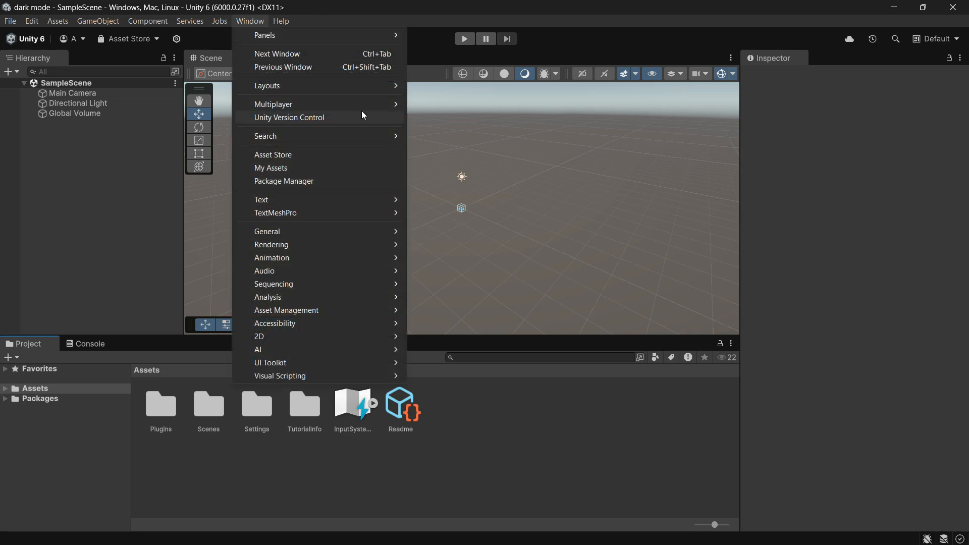
{"action": "mouse_move", "coordinate": [274, 104]}
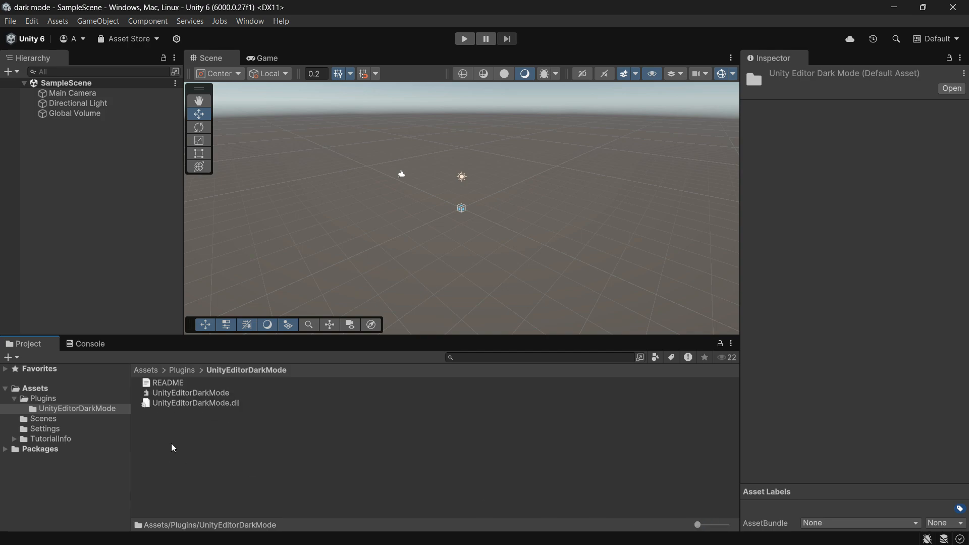
Edit UnityEditorDarkMode.dll.ini in Notepad, setting the menubaritem_bgcolor red component to 50
{"action": "double_click", "coordinate": [191, 393]}
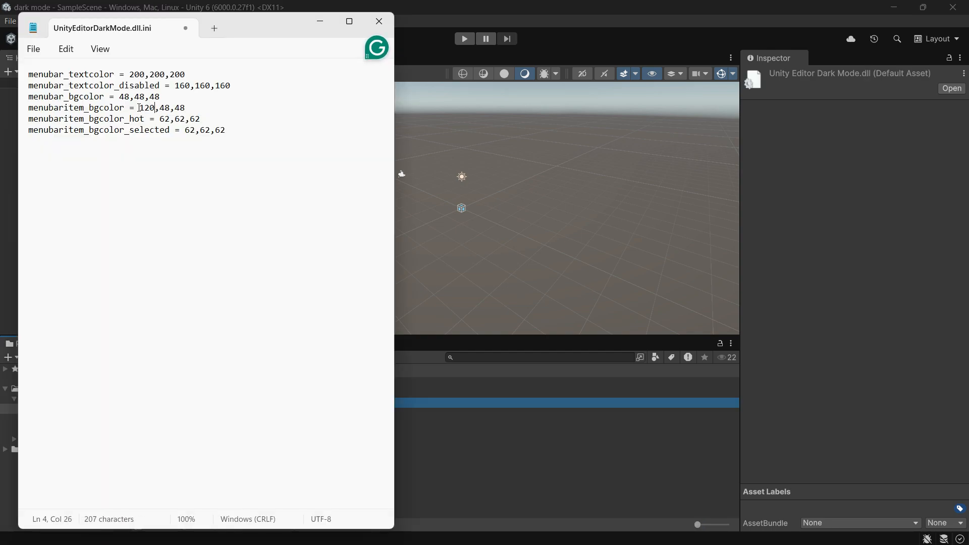
{"action": "type", "text": "50"}
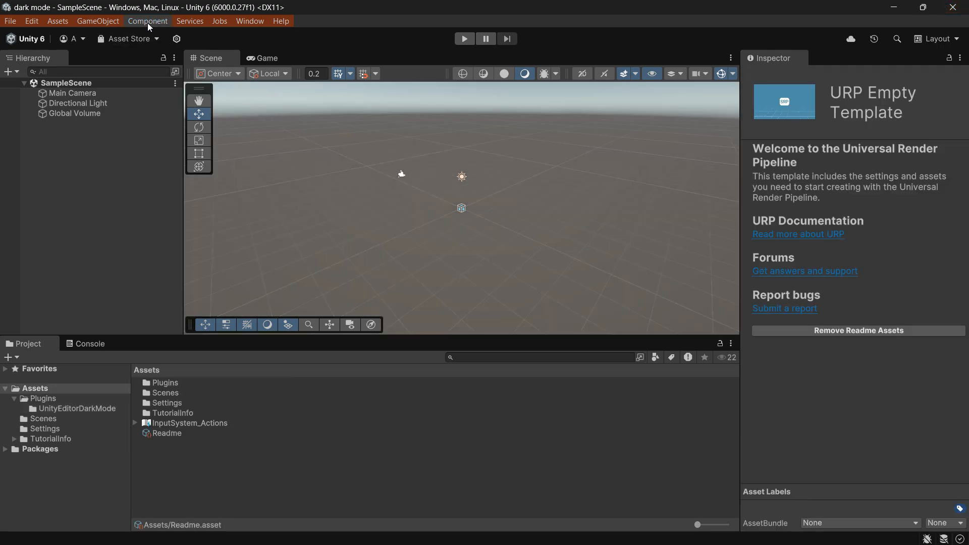
Preview the reddish menu bar colours by dropping down the Jobs menu
{"action": "left_click", "coordinate": [219, 20]}
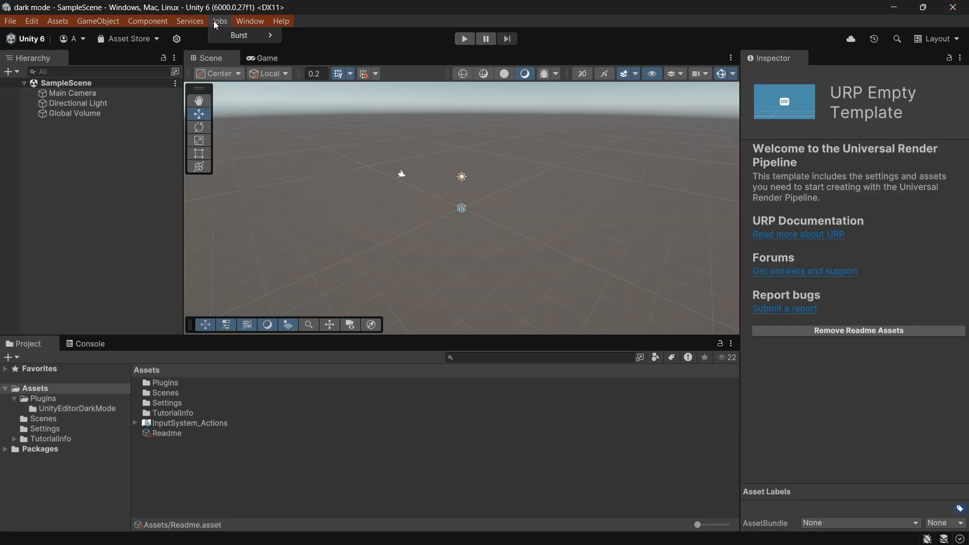